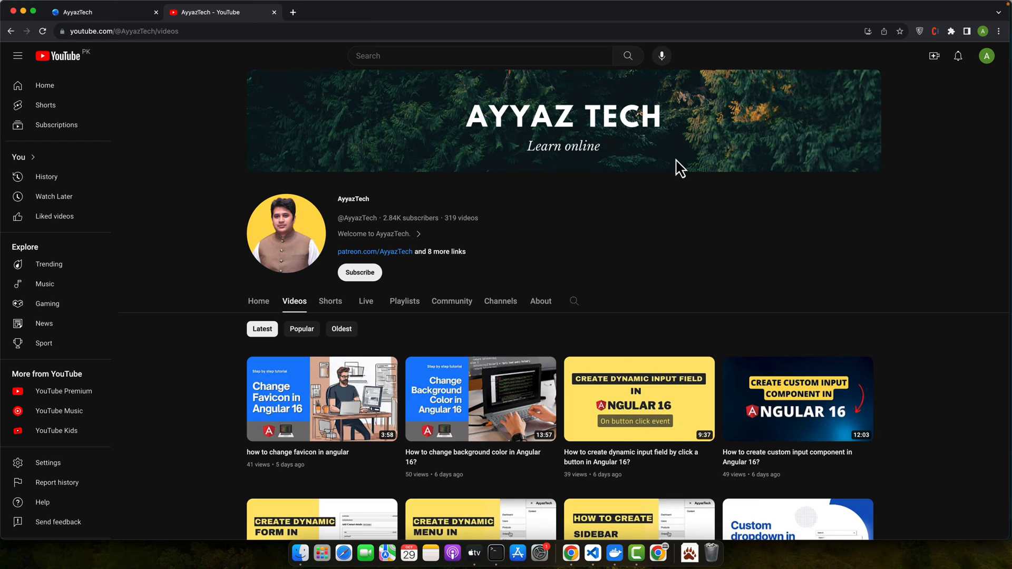
mouse_move(486, 304)
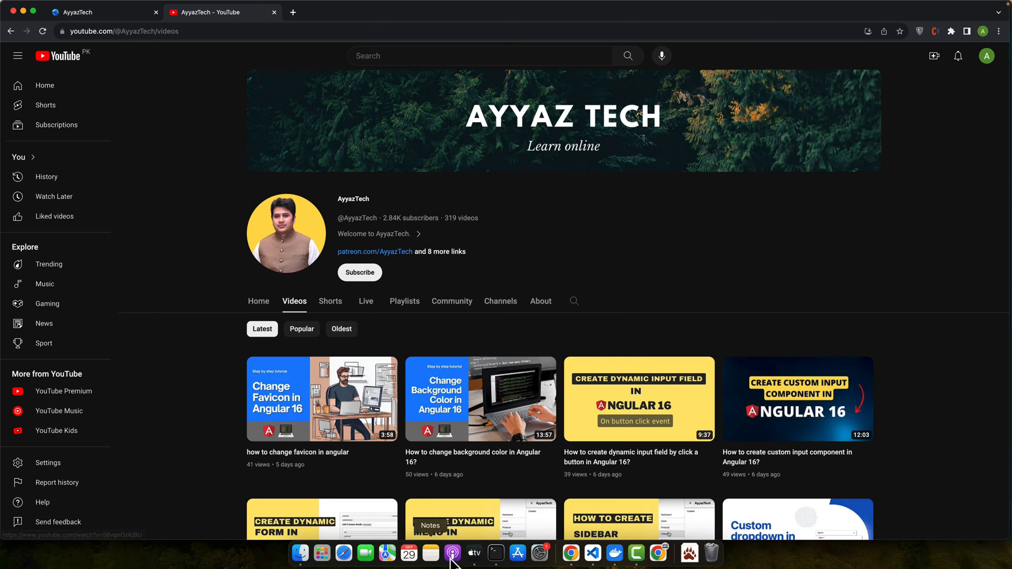
Generate a new Angular project with 'ng new project-name' in Terminal and enter its folder
click(496, 553)
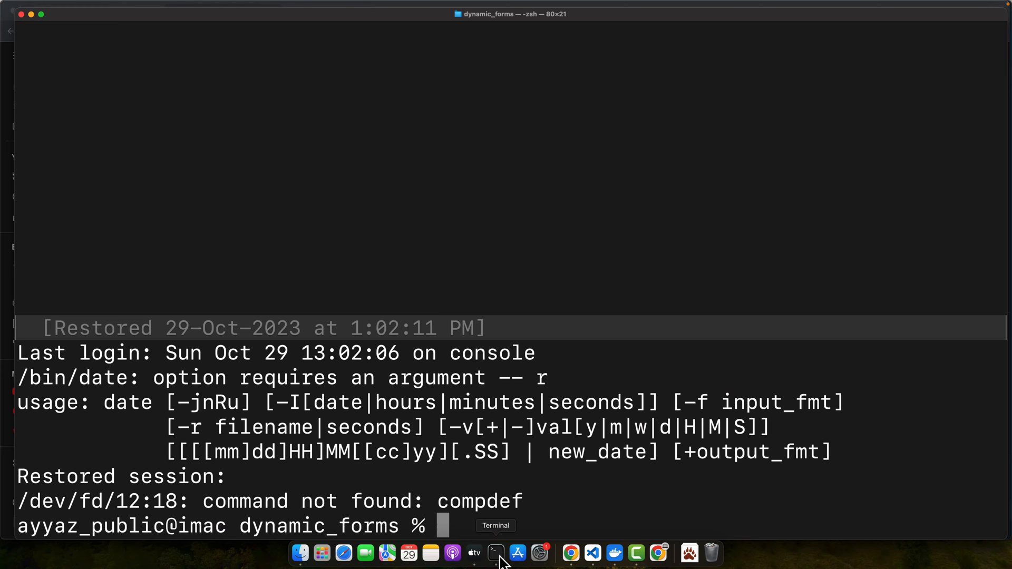
text(ng)
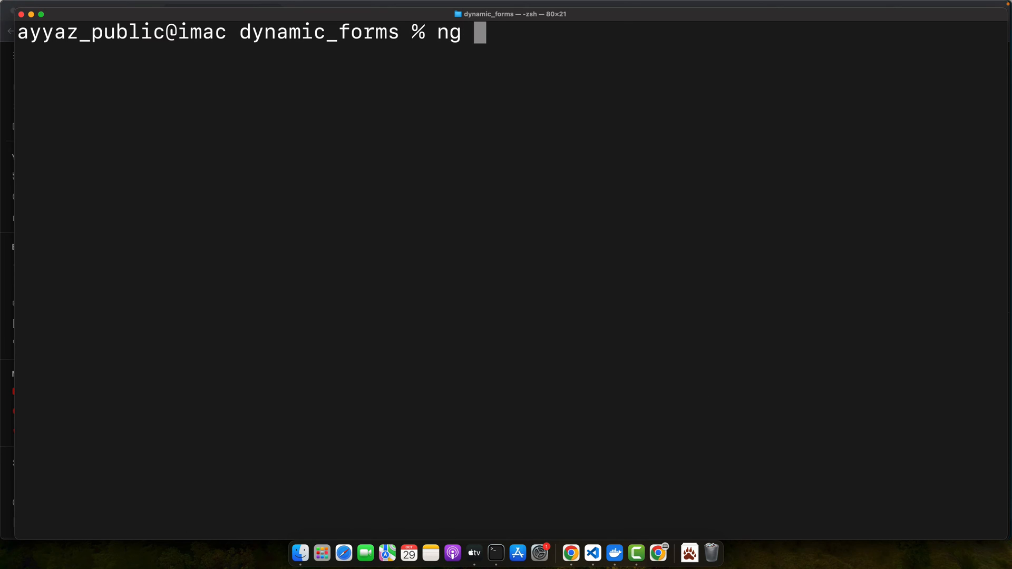
text(new project-)
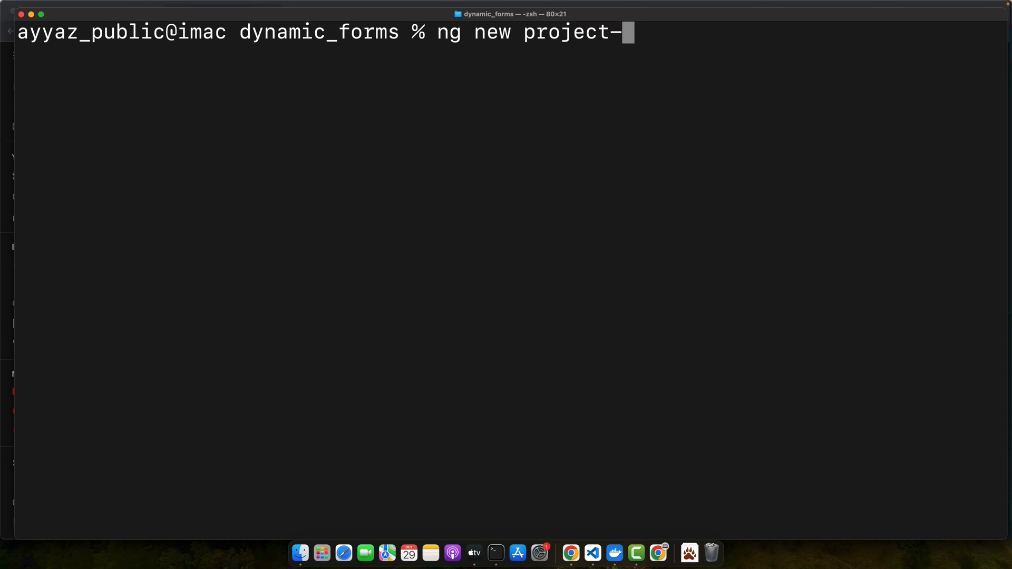
key(Backspace)
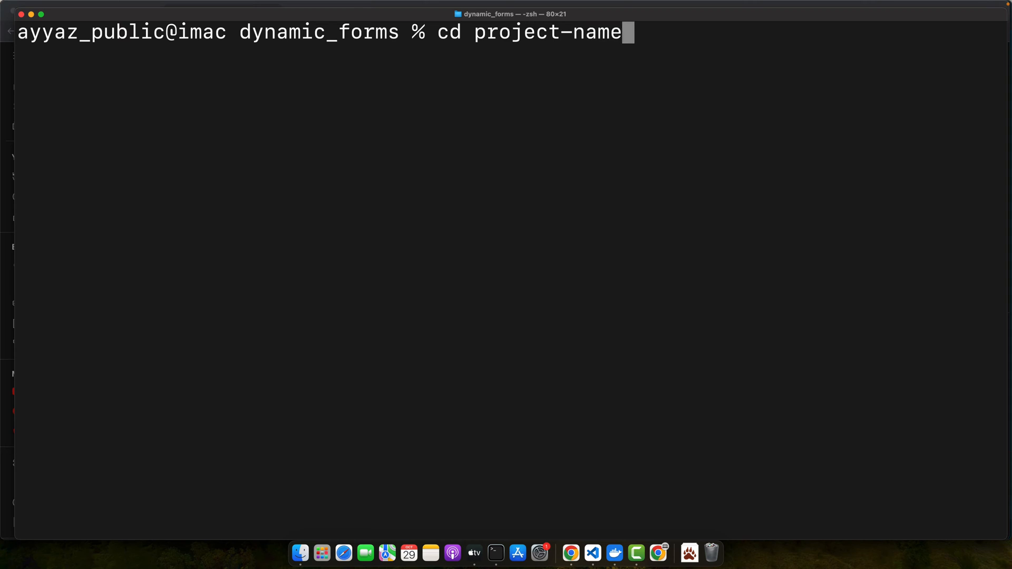
key(ctrl+u)
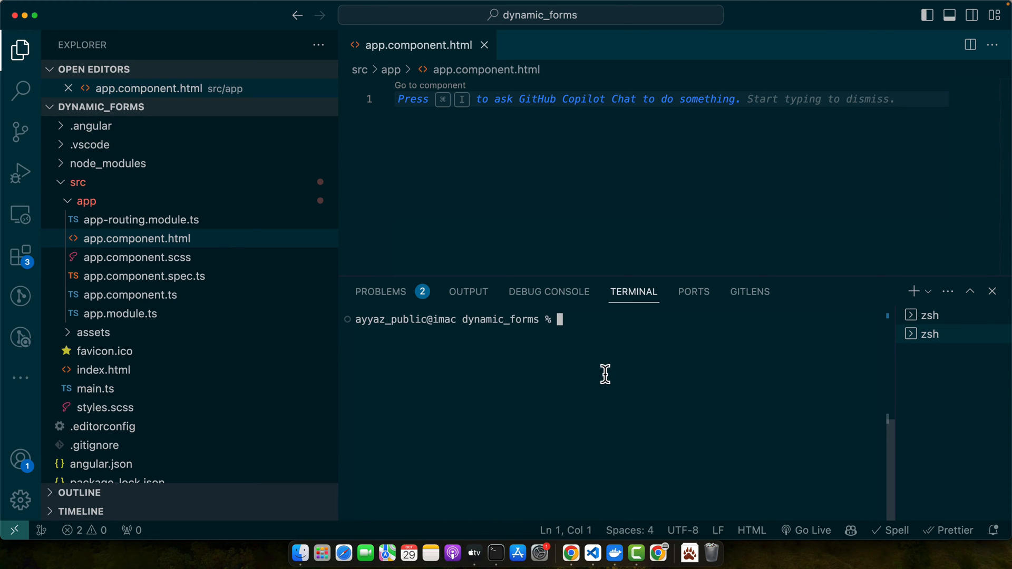
Run 'ng serve' and put a single Click Me! button in app.component.html, saved
text(ng ser)
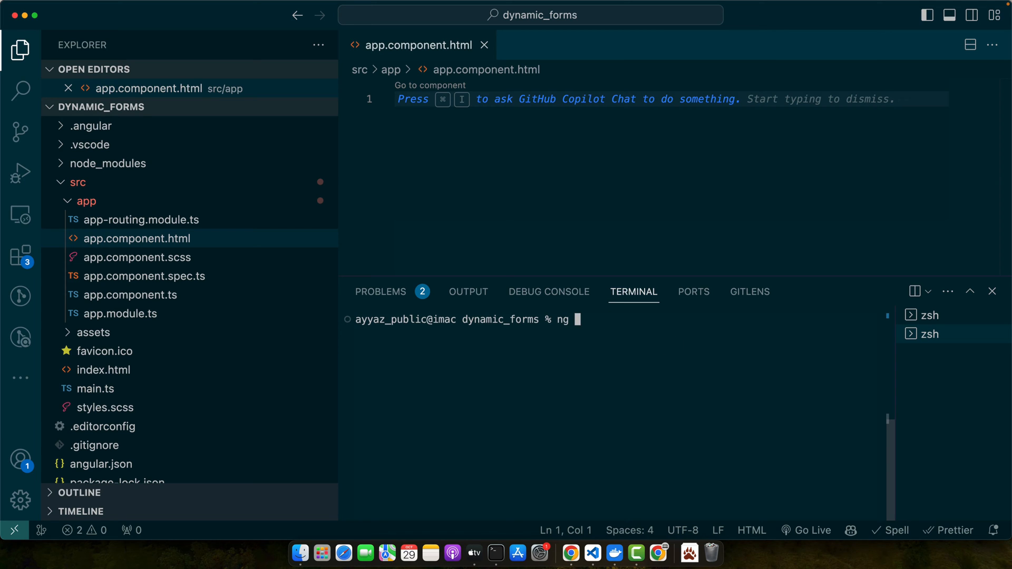
click(494, 553)
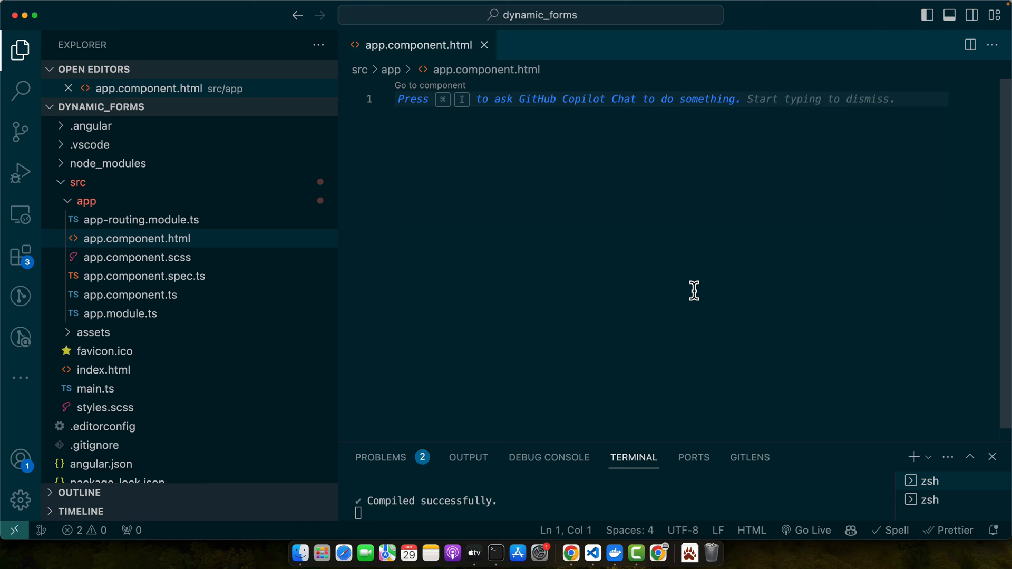
text(<button>Click</button>)
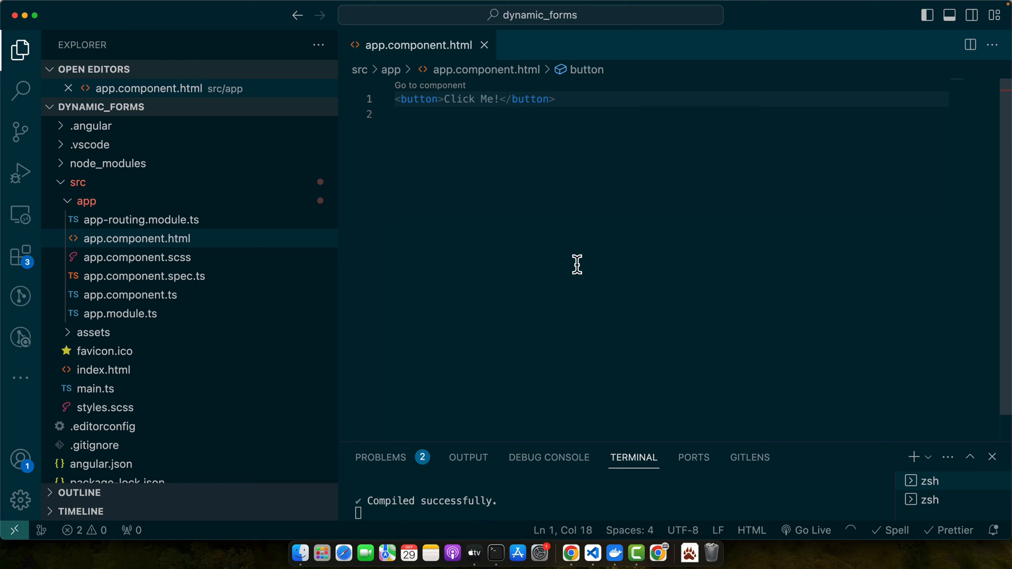
key(cmd+tab)
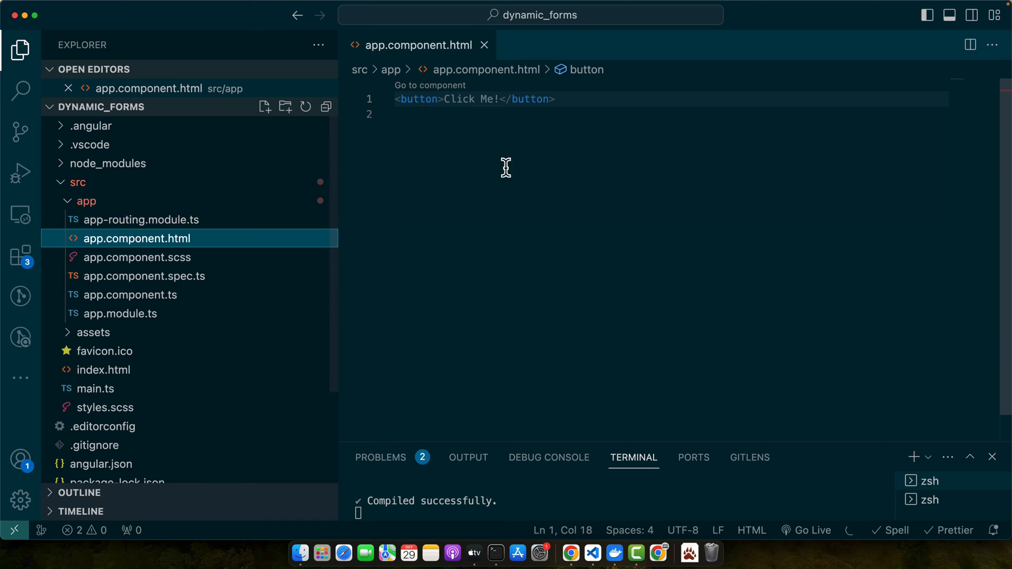
Add [ngStyle]="{ 'background-color': buttonColor }" to the Click Me! button tag
text([])
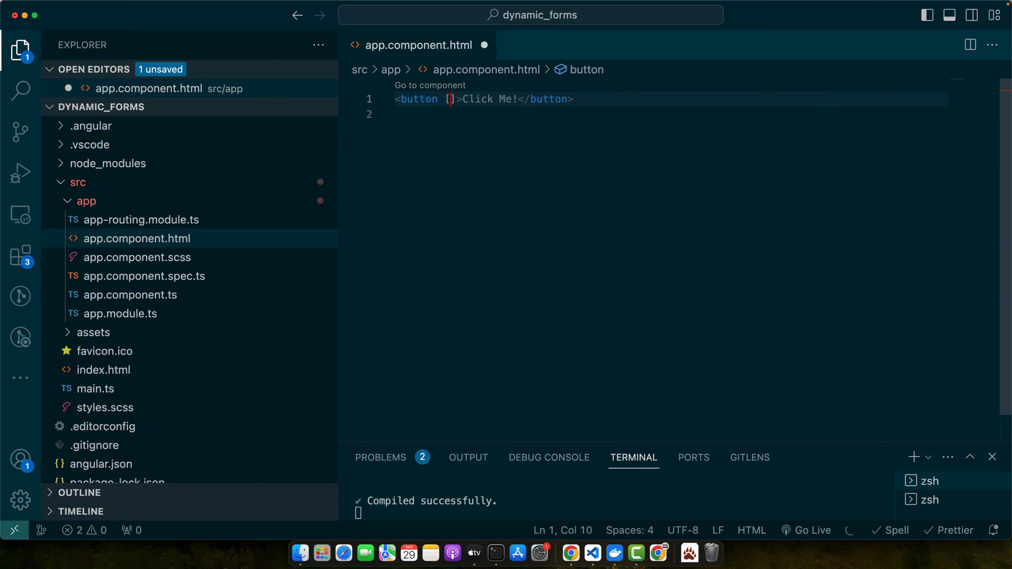
text(ngStyle]="")
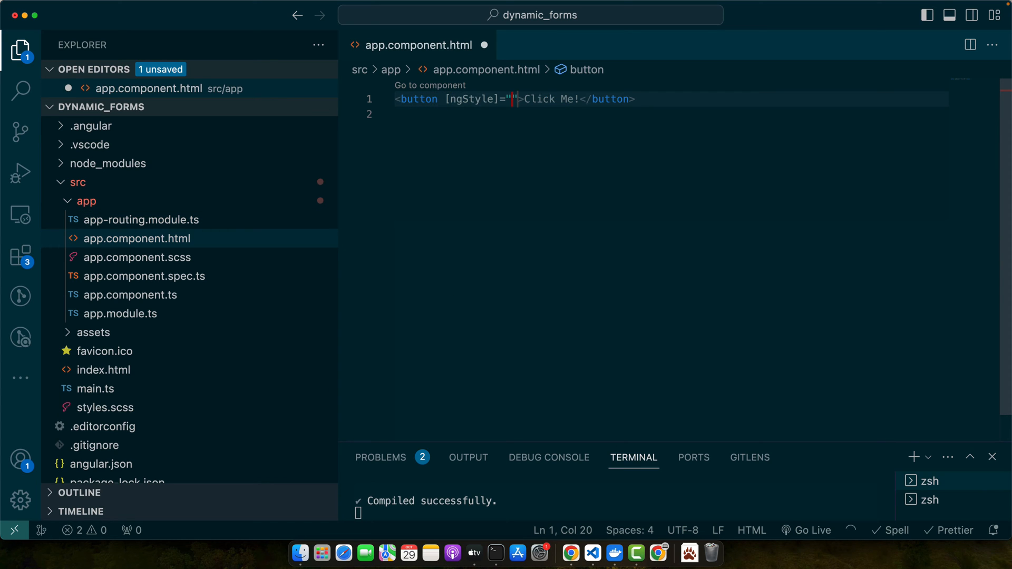
text({})
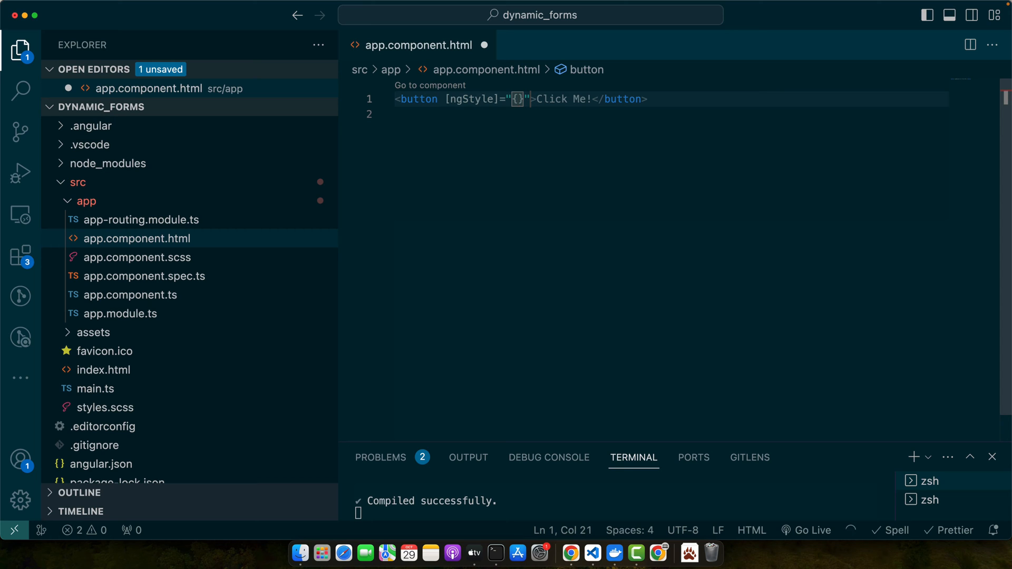
text('background-color':)
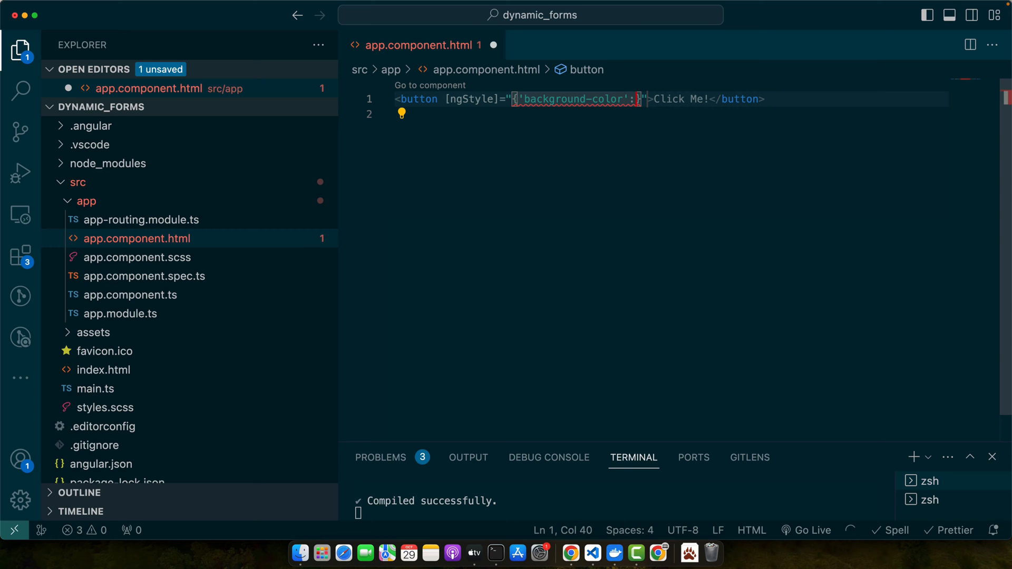
text(')
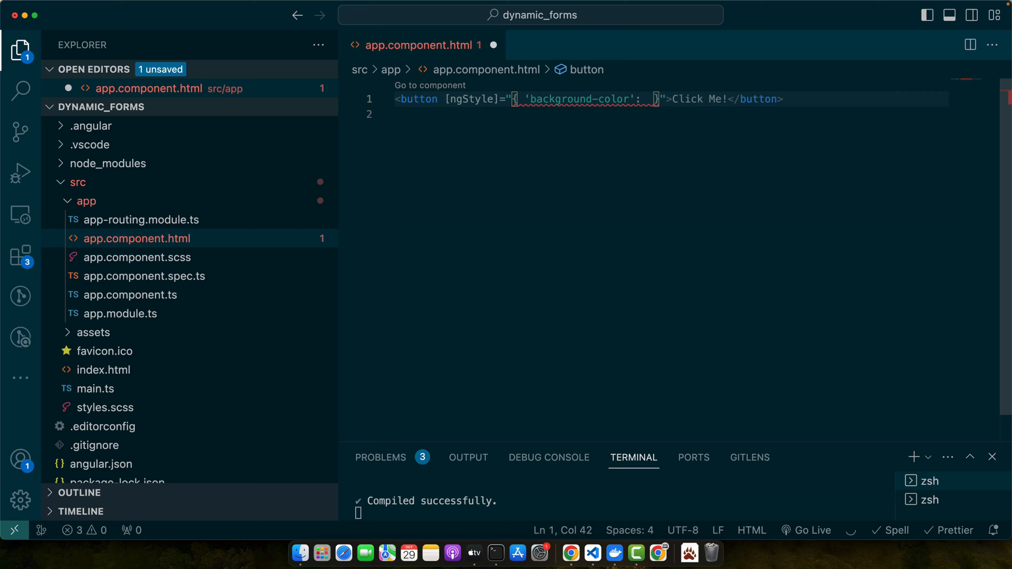
text(buttonColor)
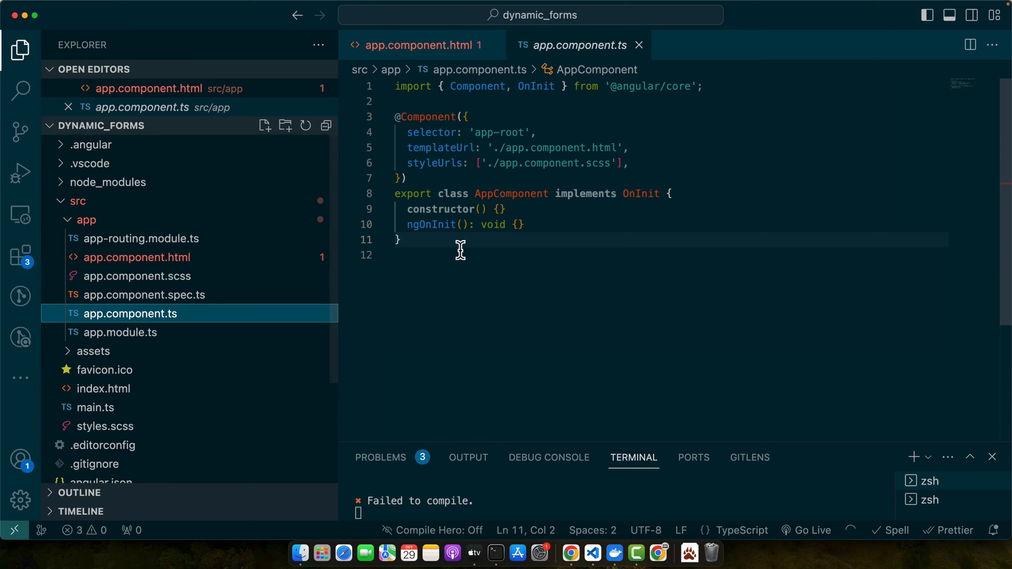
Add buttonColor: string = 'blue' and changeColor(newColor) setting buttonColor to AppComponent
text(buttonColor)
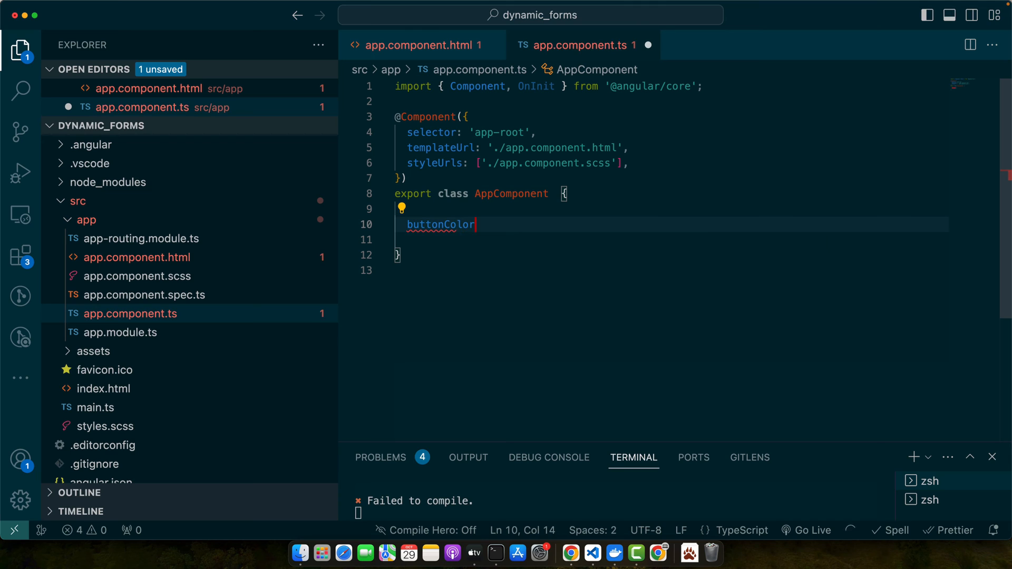
text(: string = 'blue';)
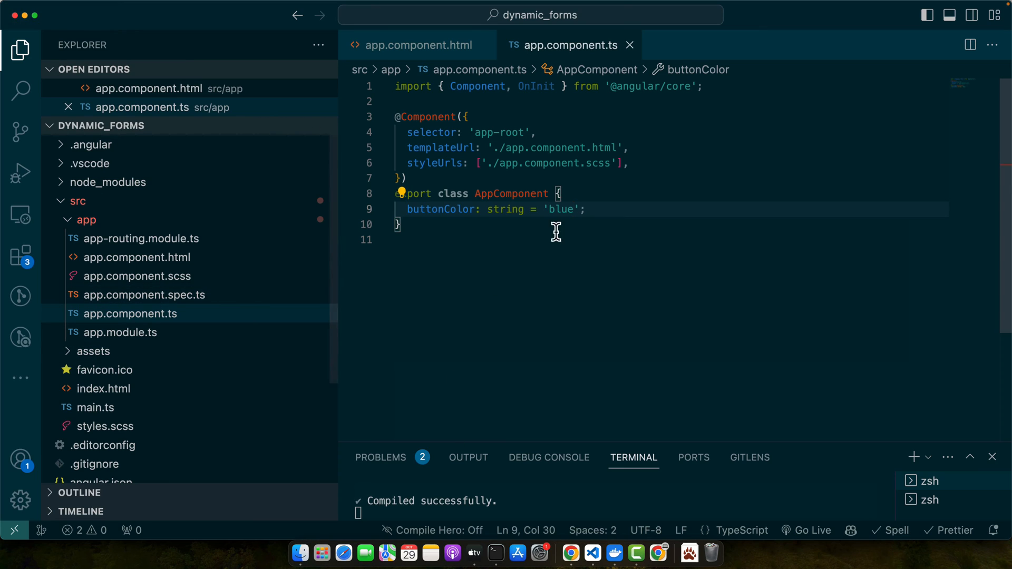
text(changeColor(){)
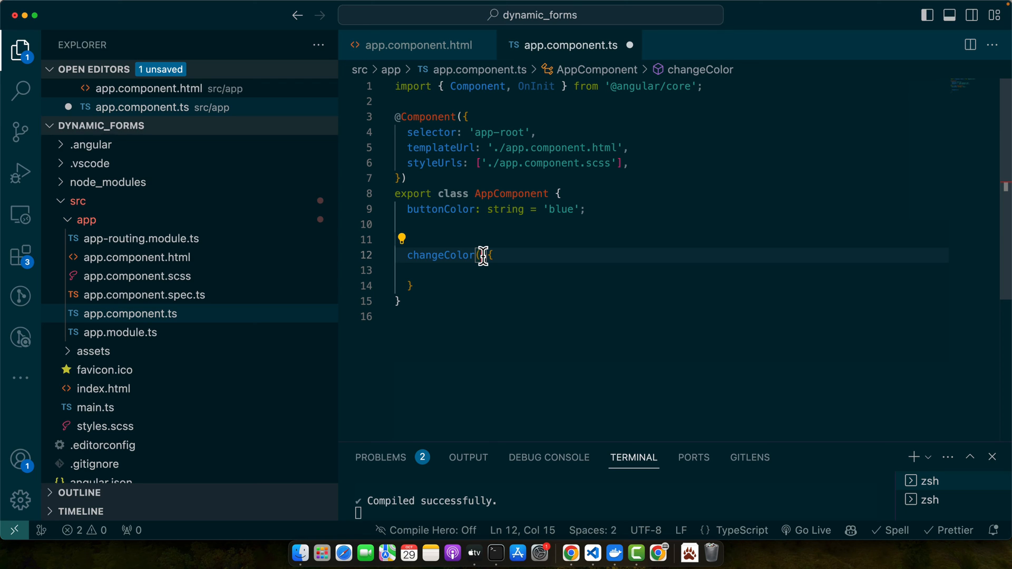
text(newColor: string)
click(672, 271)
text(this.buttonColor = newColor;)
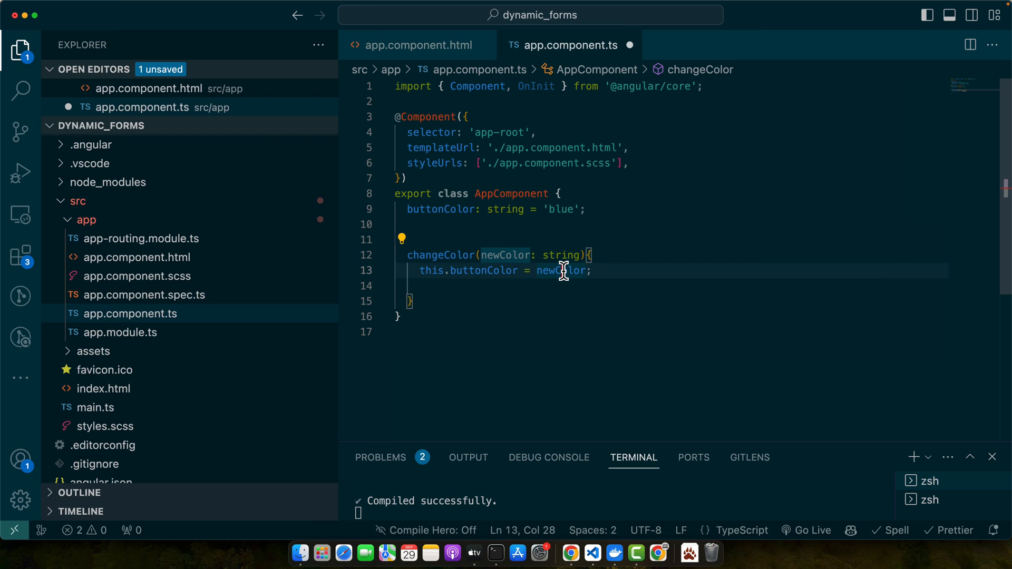
double_click(561, 271)
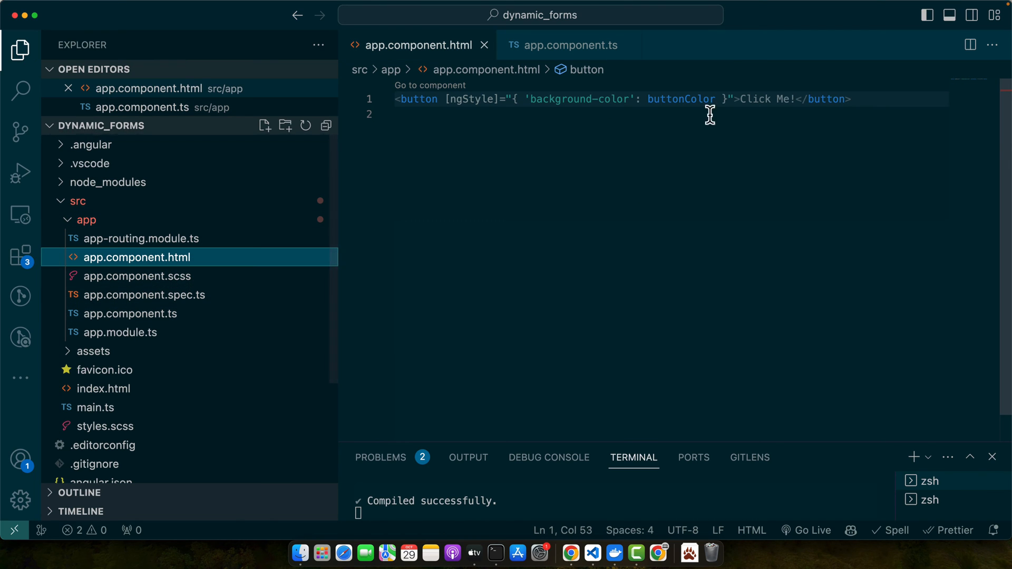
Split the button tag over lines and add (click)="changeColor('red')"
key(Enter)
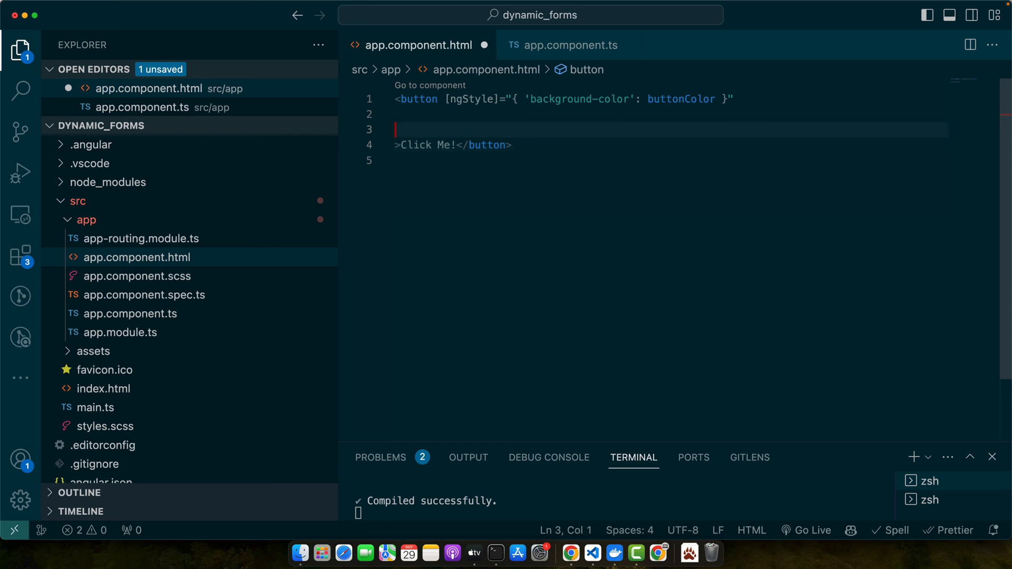
text((click)="changeColor()">)
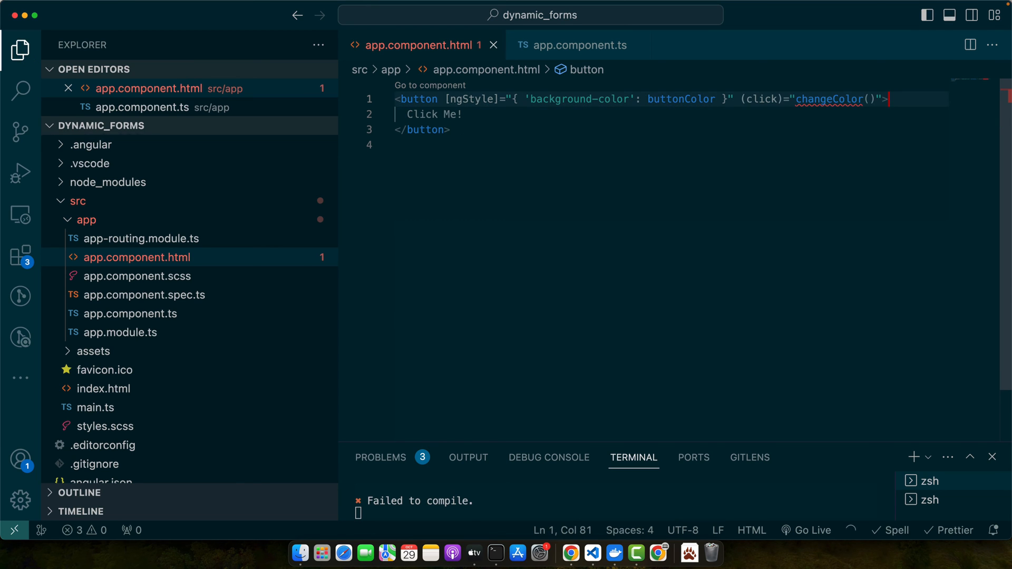
click(135, 257)
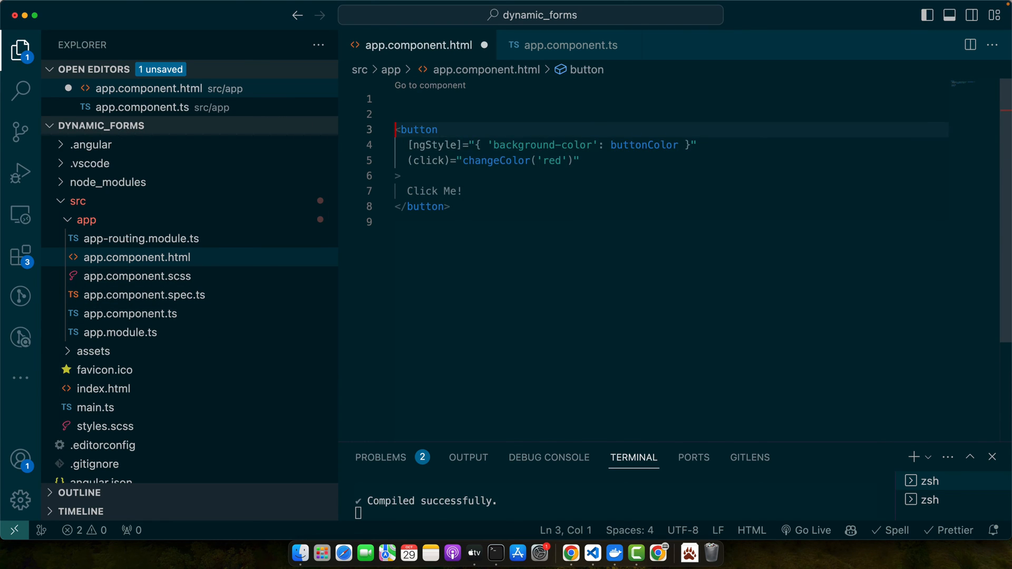
Type <input type="text" [(ngModel)]="userColor" placeholder="Enter a color" /> above the button
text(<input type="text" >)
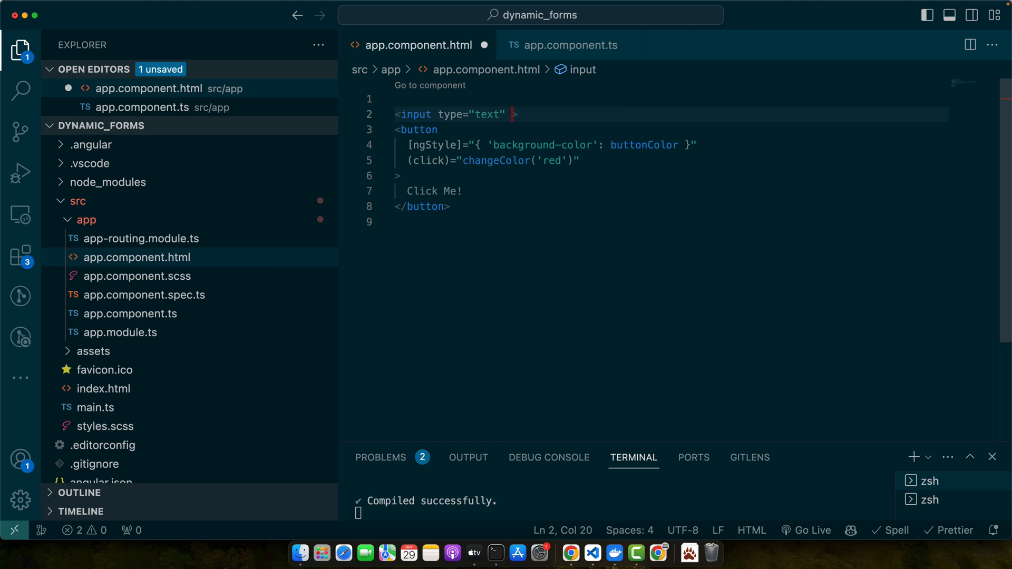
text([(ngModel)]="")
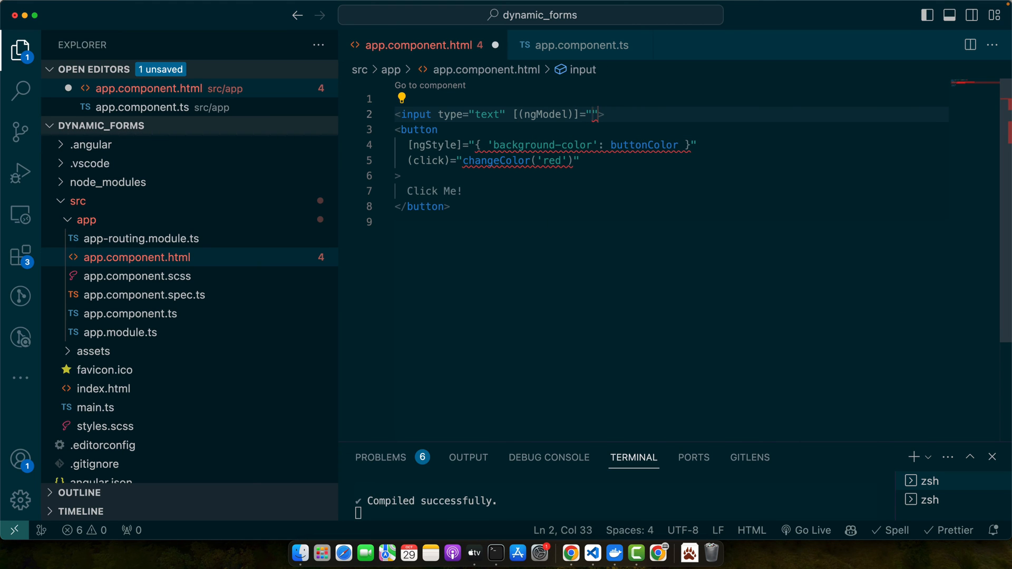
text(userColor" placeholder="Enter a color" /)
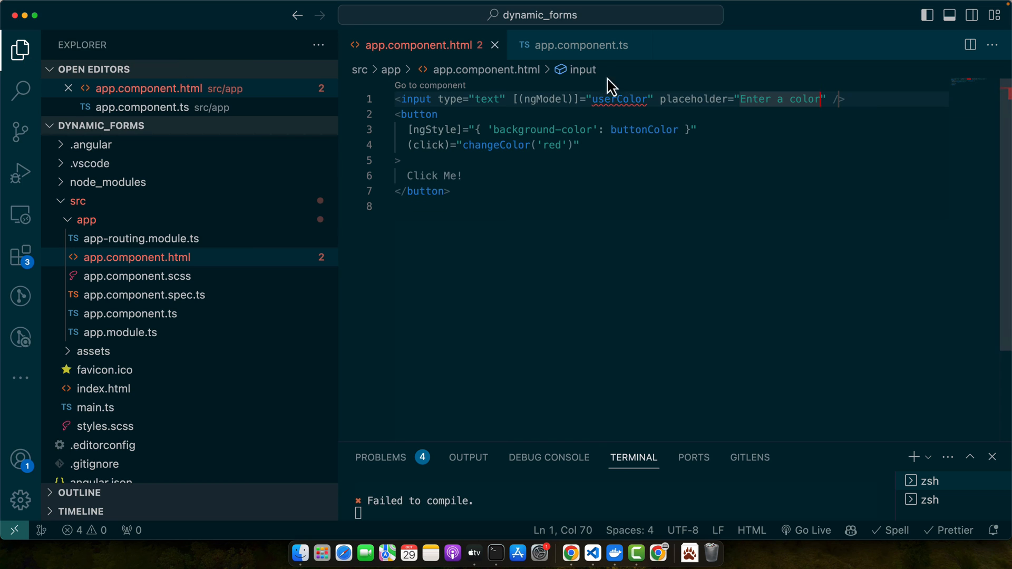
double_click(620, 99)
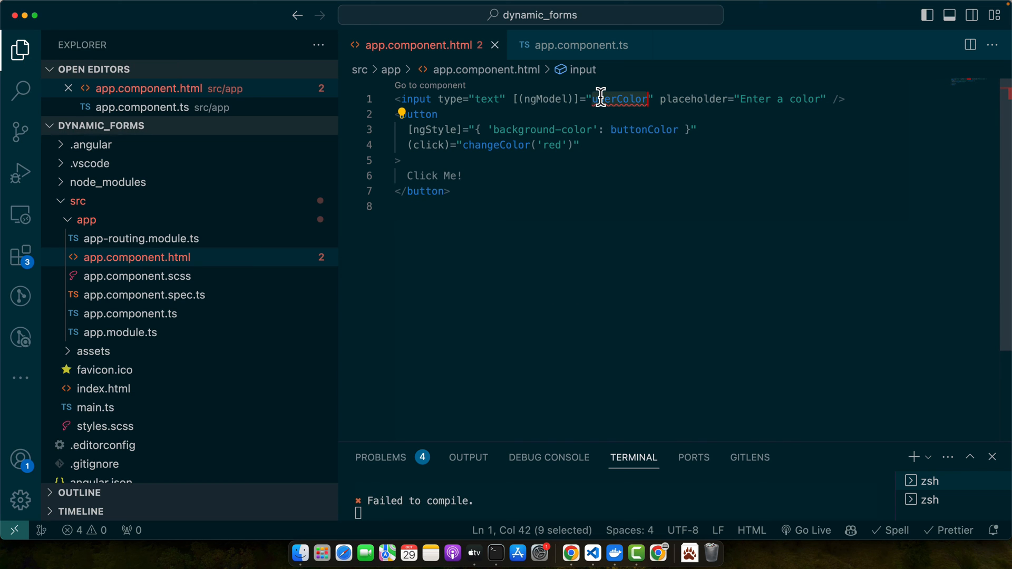
mouse_move(622, 98)
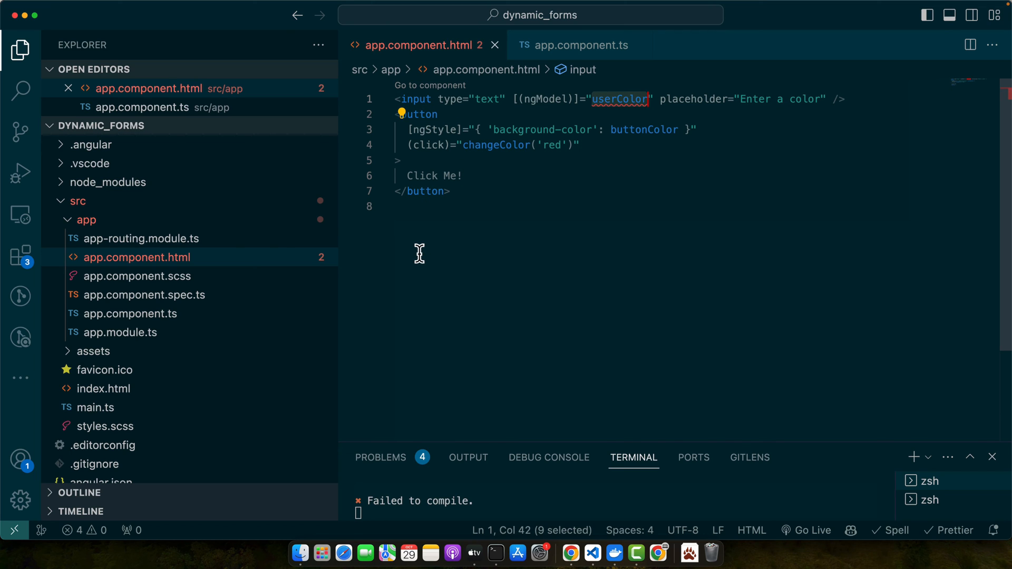
mouse_move(451, 261)
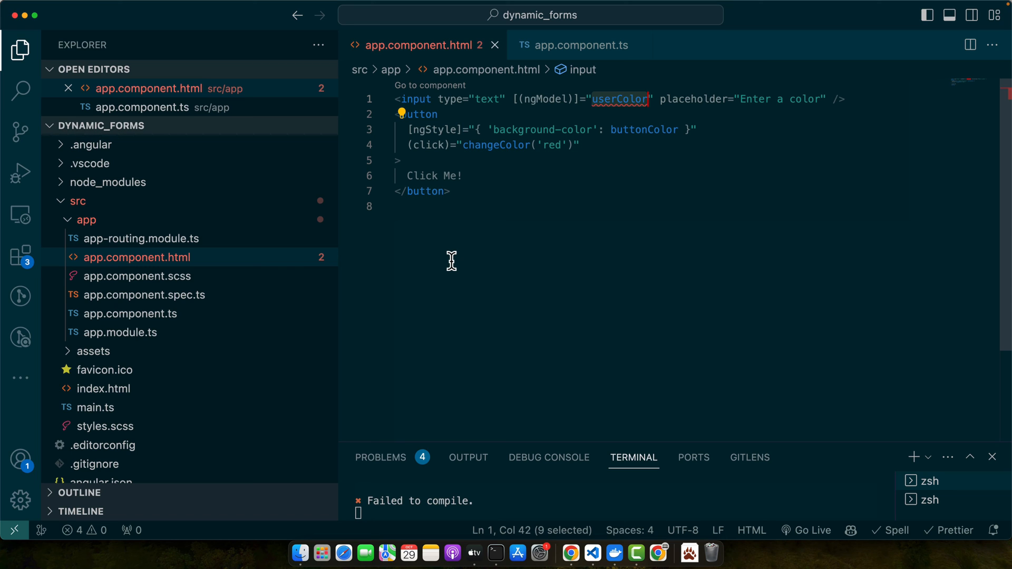
mouse_move(553, 273)
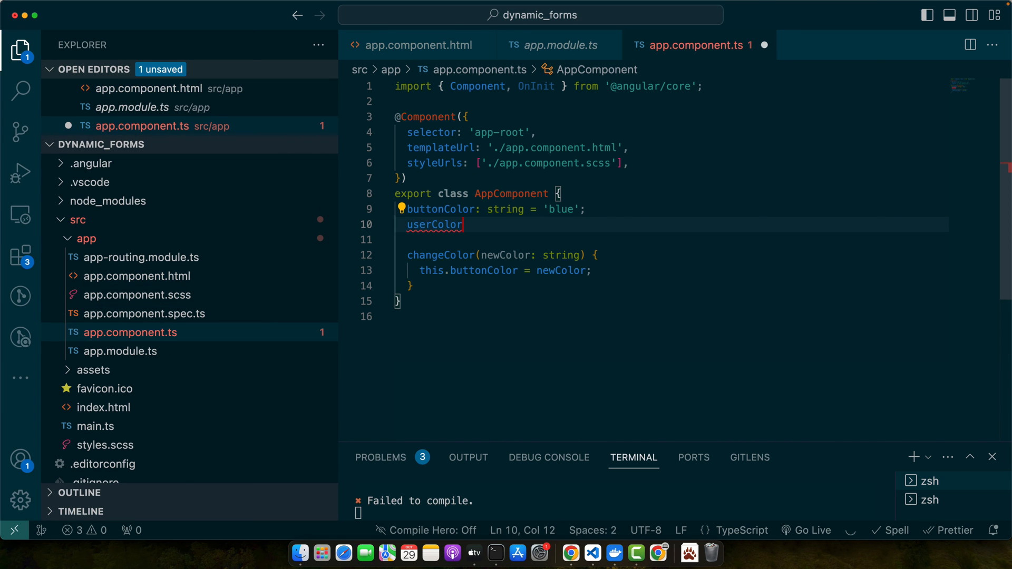
Add userColor: string = 'red' to AppComponent, then select the changeColor argument in the template
text(: string = 'red';)
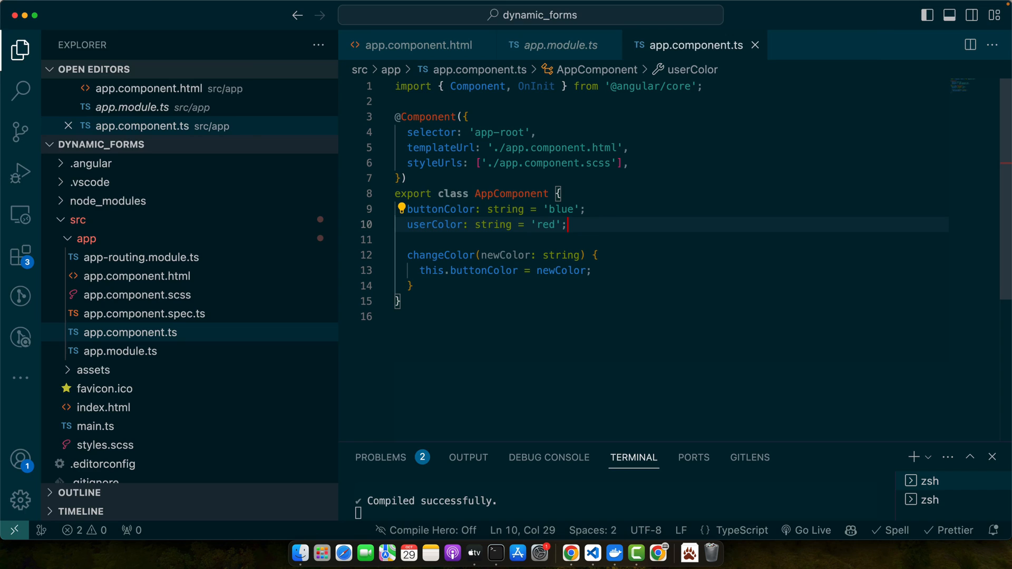
mouse_move(136, 276)
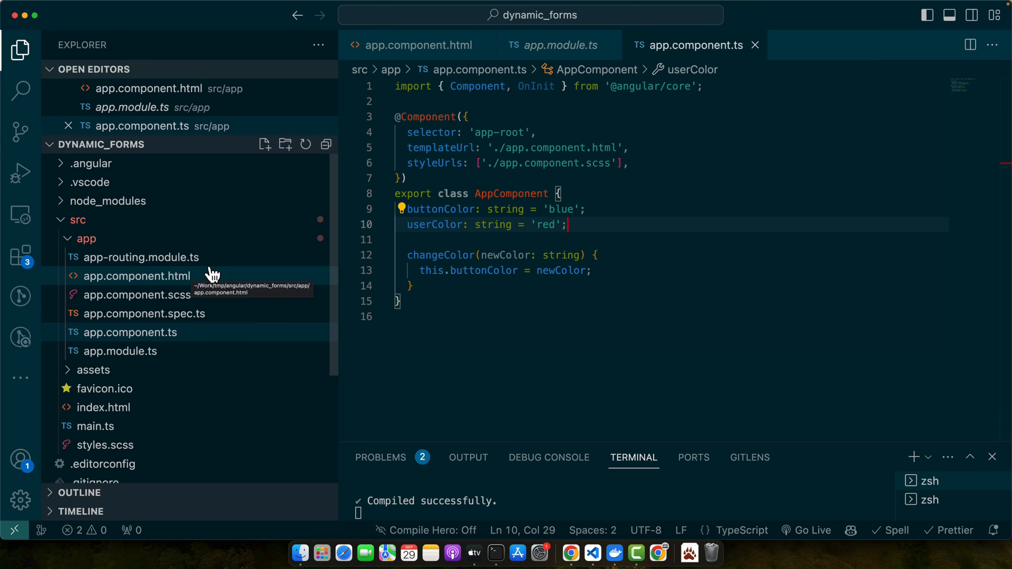
click(417, 45)
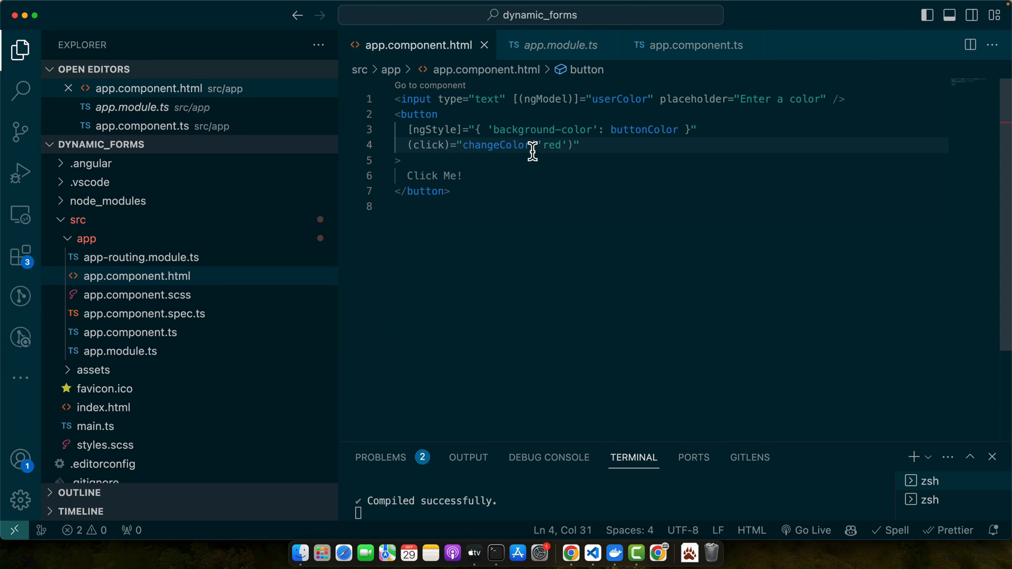
double_click(556, 144)
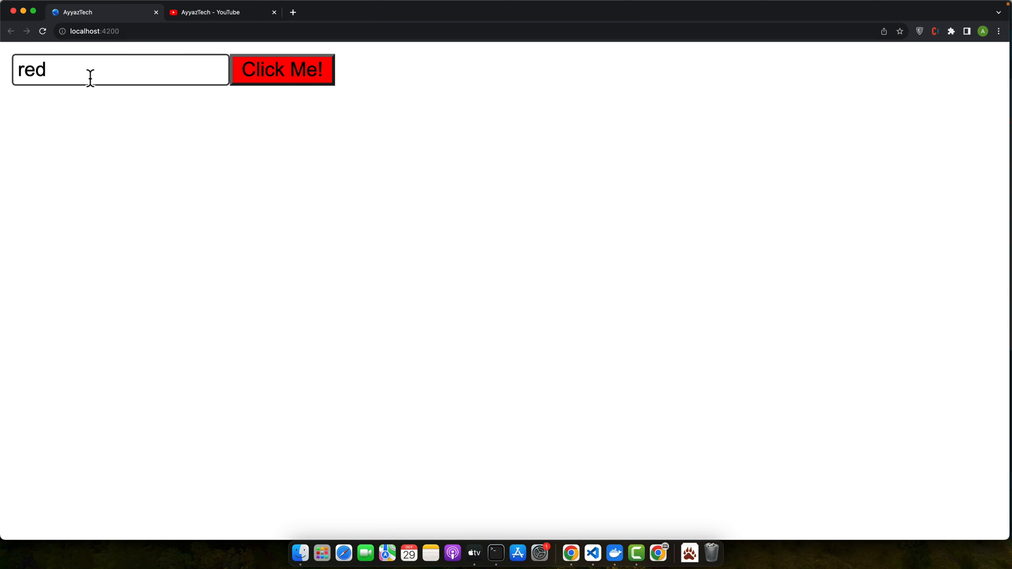
Type orange, then green, into the colour input and click Click Me! to turn it green
double_click(32, 69)
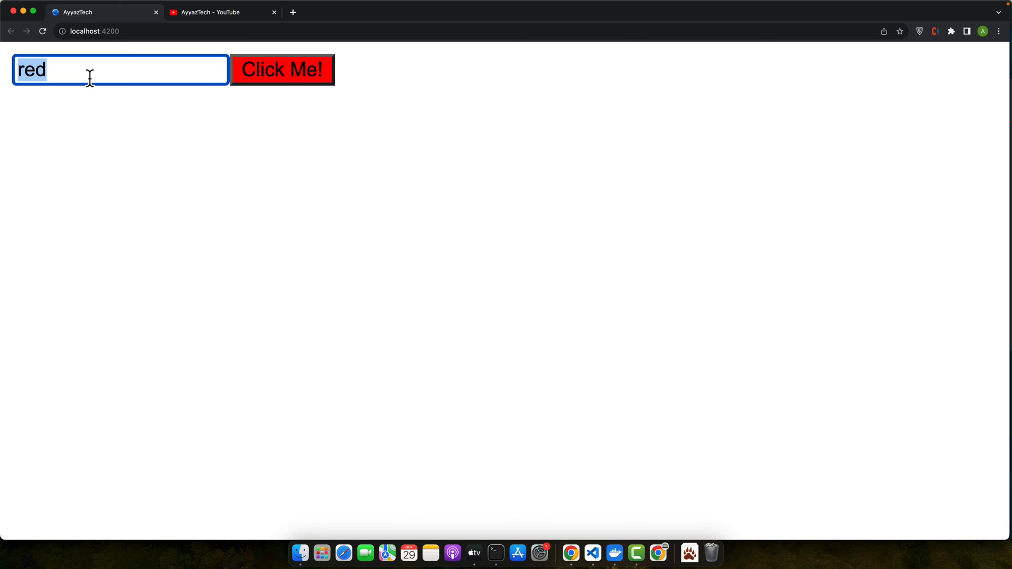
text(orange)
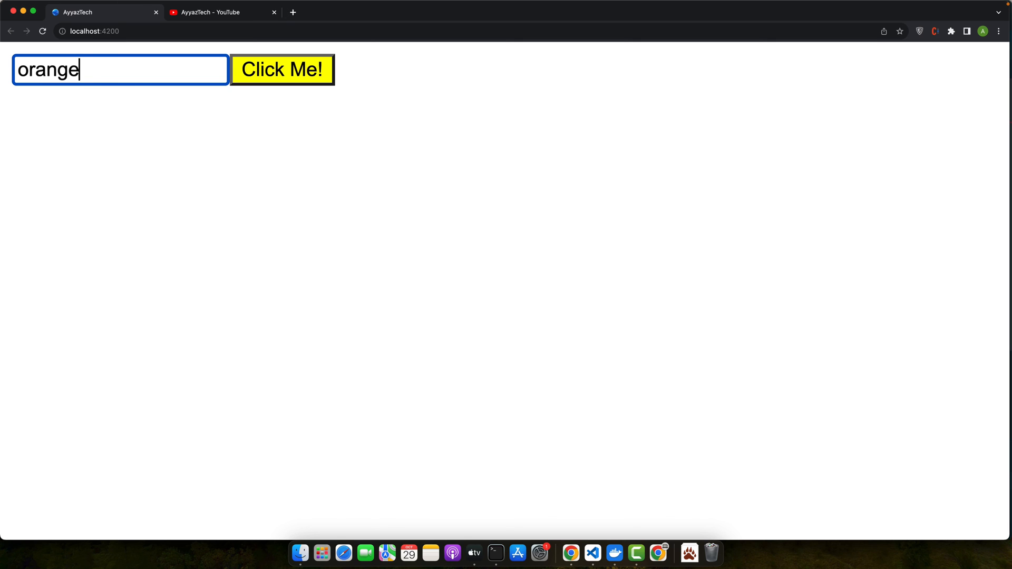
double_click(47, 70)
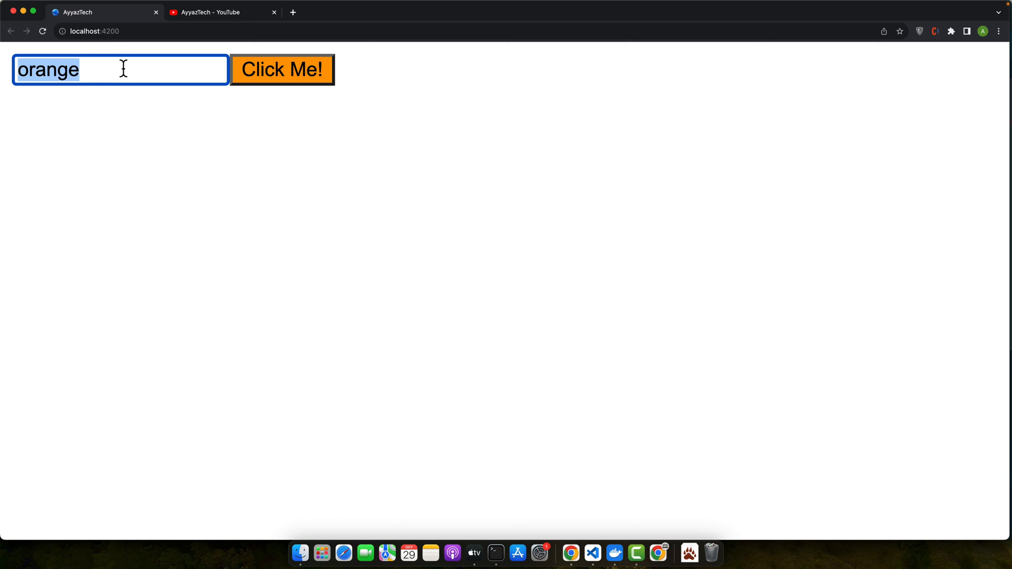
text(green)
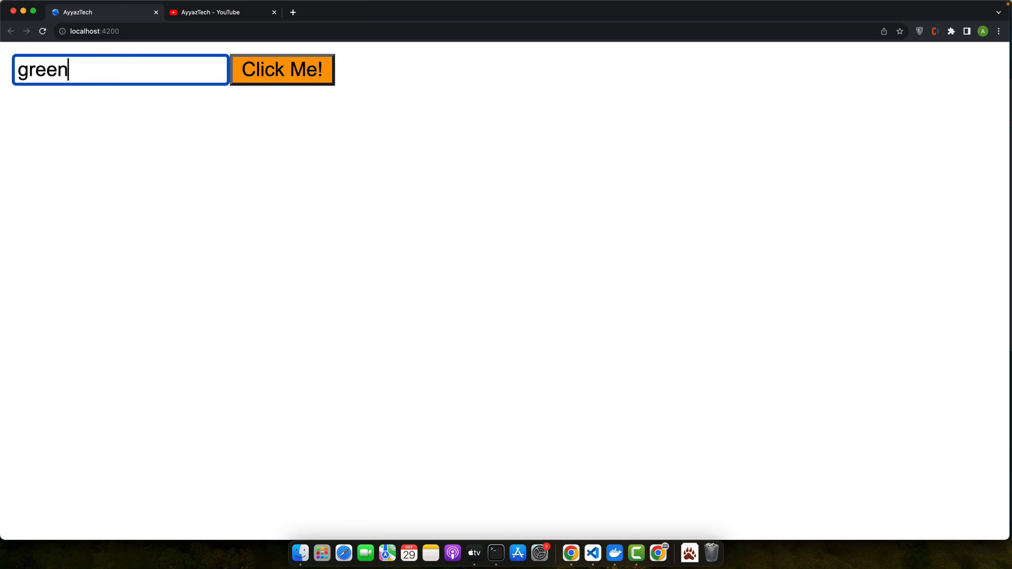
click(281, 70)
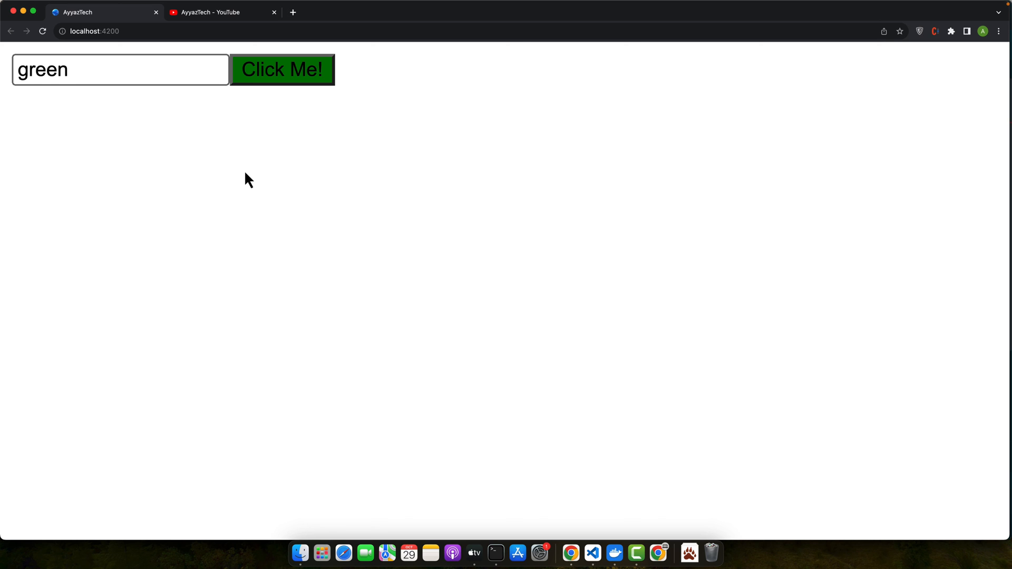
click(281, 69)
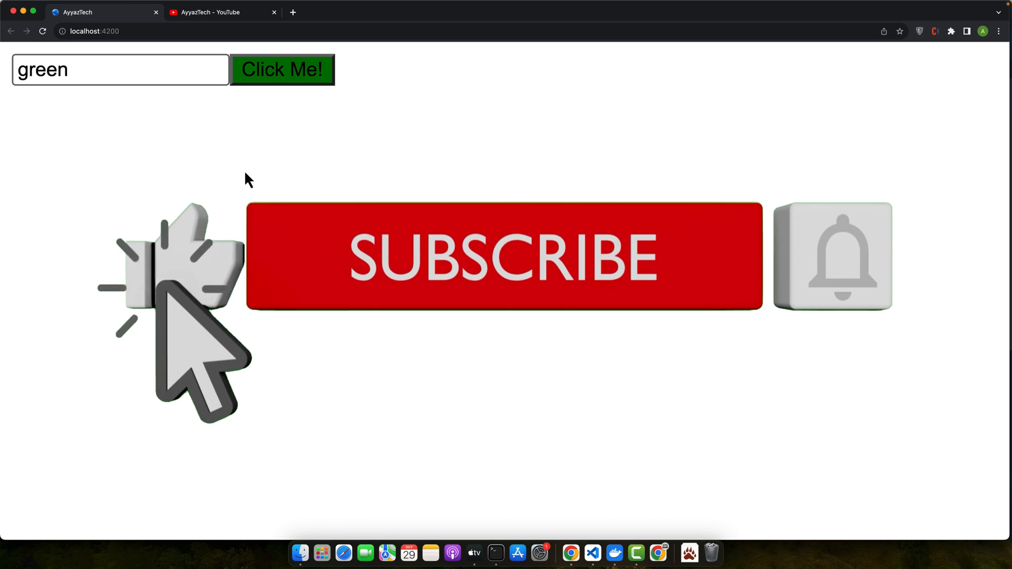